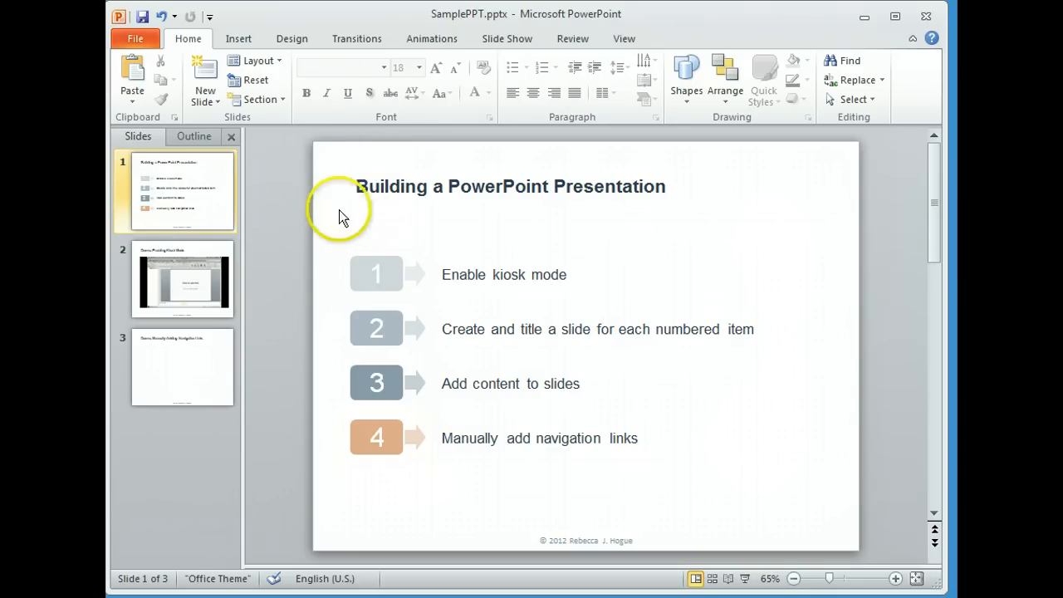
# Step: Select the numbered box 1 graphic on the SamplePPT title slide
pyautogui.click(375, 274)
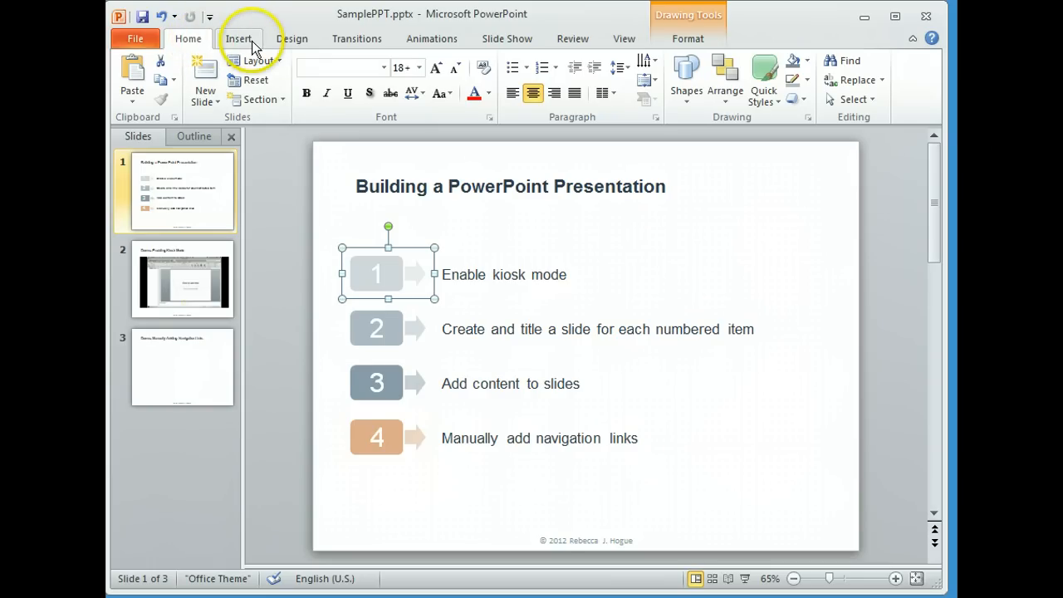
# Step: Switch the ribbon to the Insert features
pyautogui.click(238, 38)
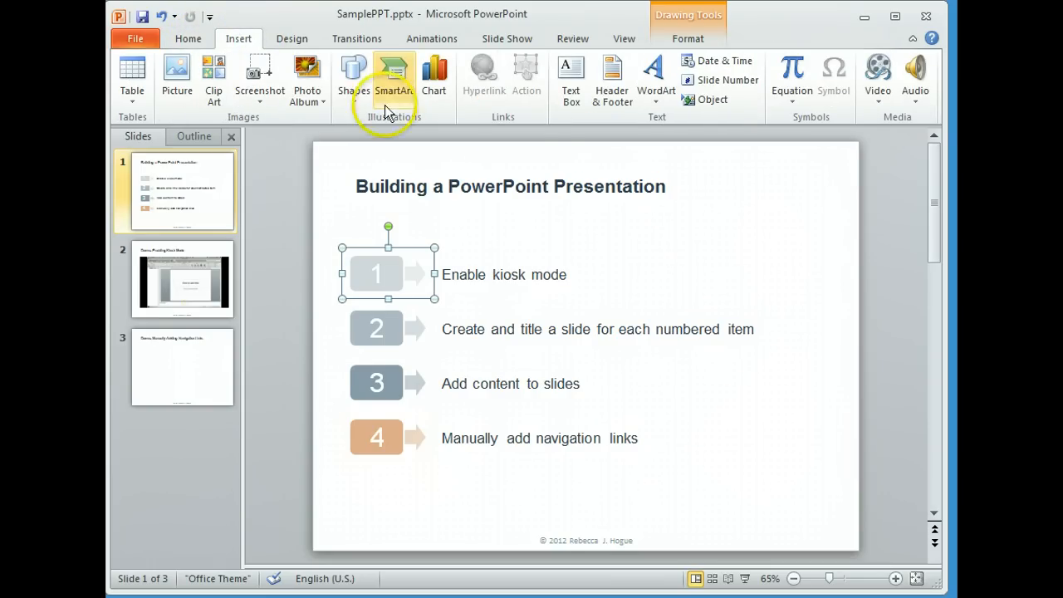
pyautogui.moveTo(525, 75)
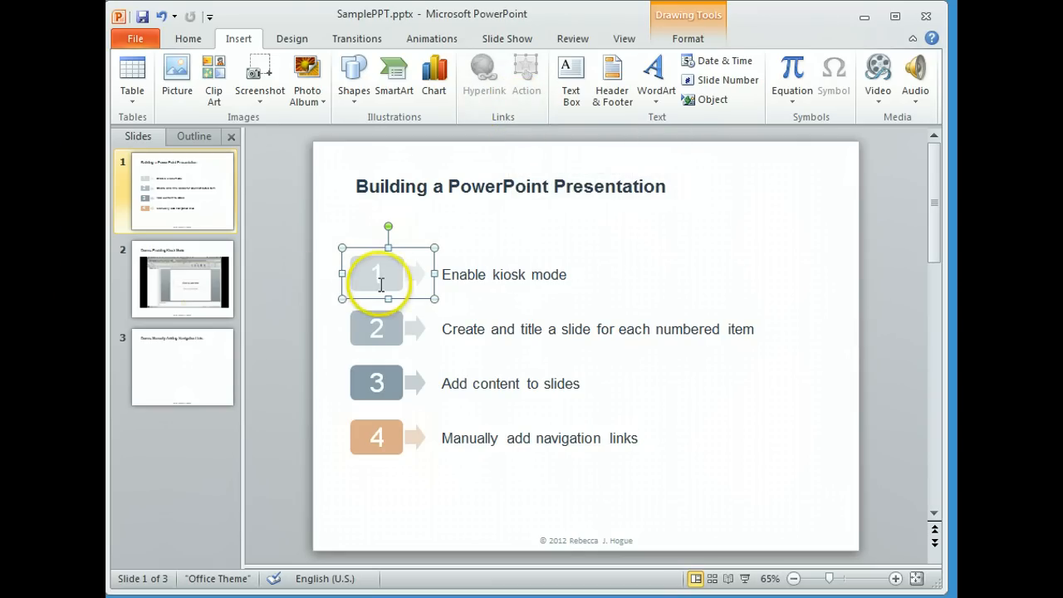
pyautogui.moveTo(531, 258)
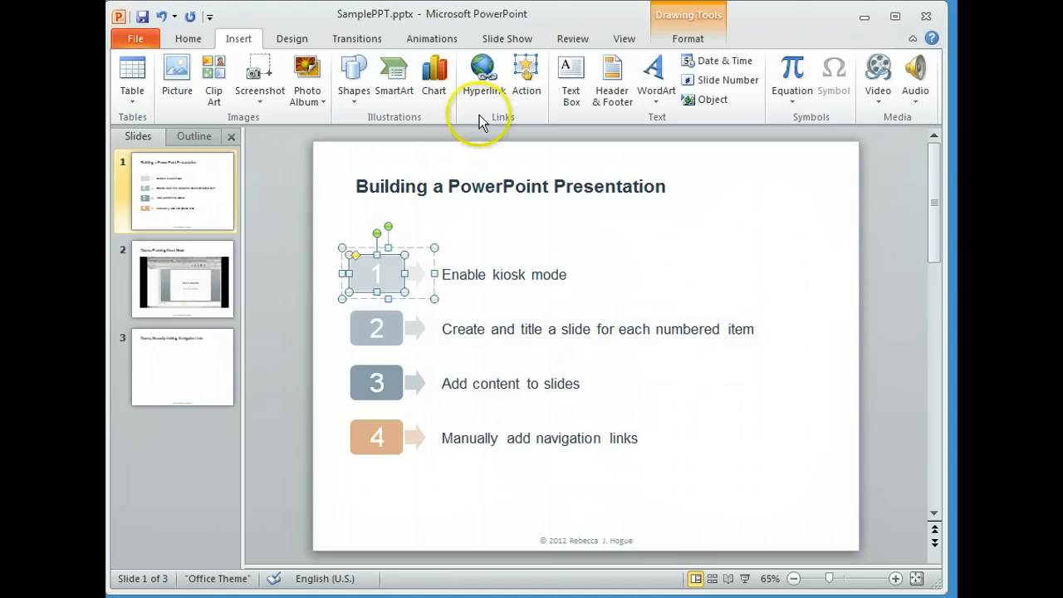
# Step: Give box 1 a click action hyperlinking to slide 2, 'Demo: Enabling Kiosk Mode'
pyautogui.click(525, 75)
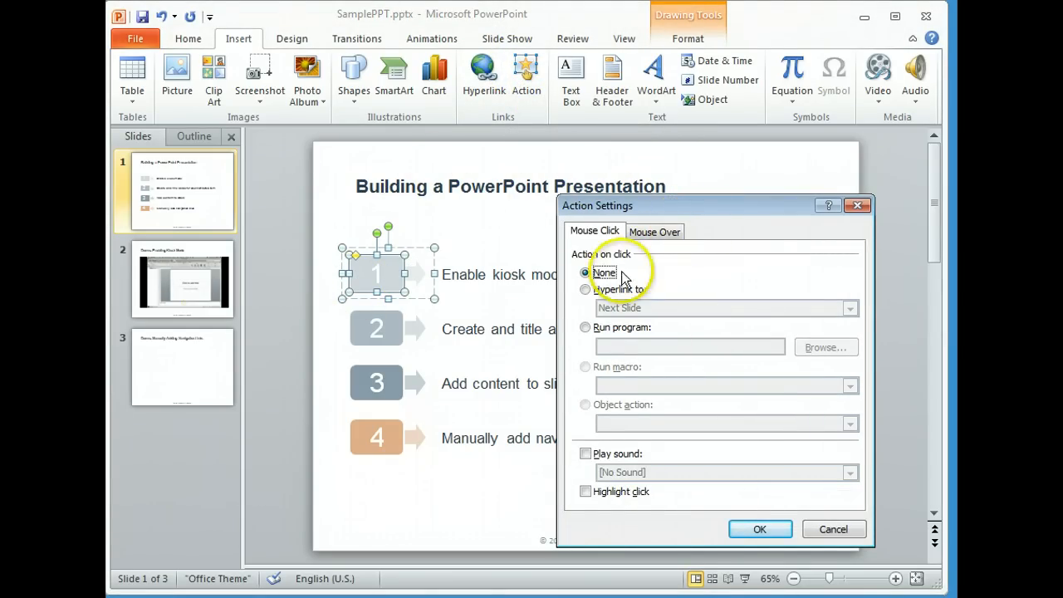
pyautogui.click(586, 289)
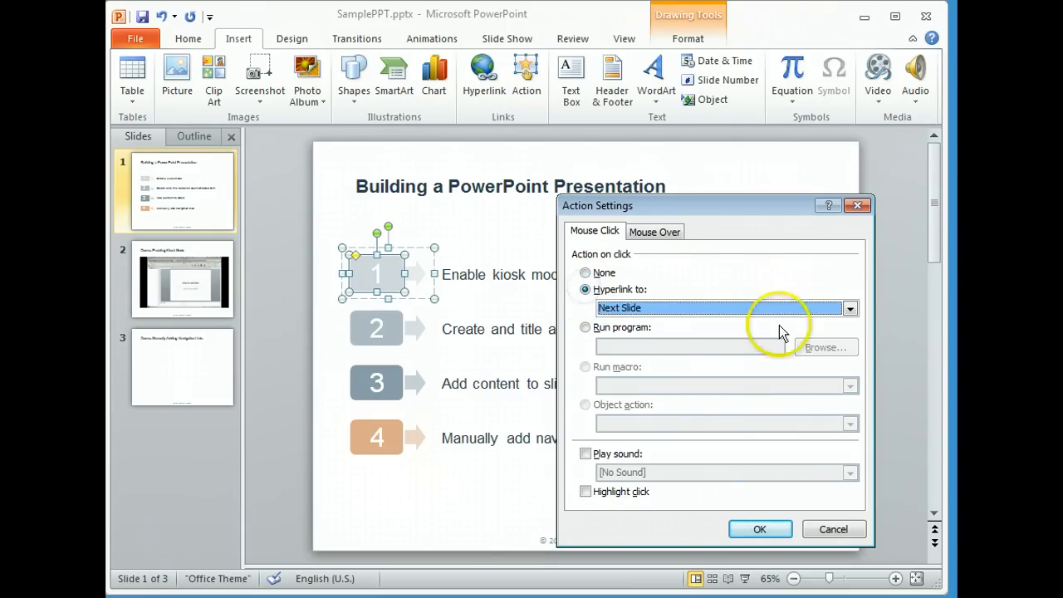
pyautogui.click(849, 308)
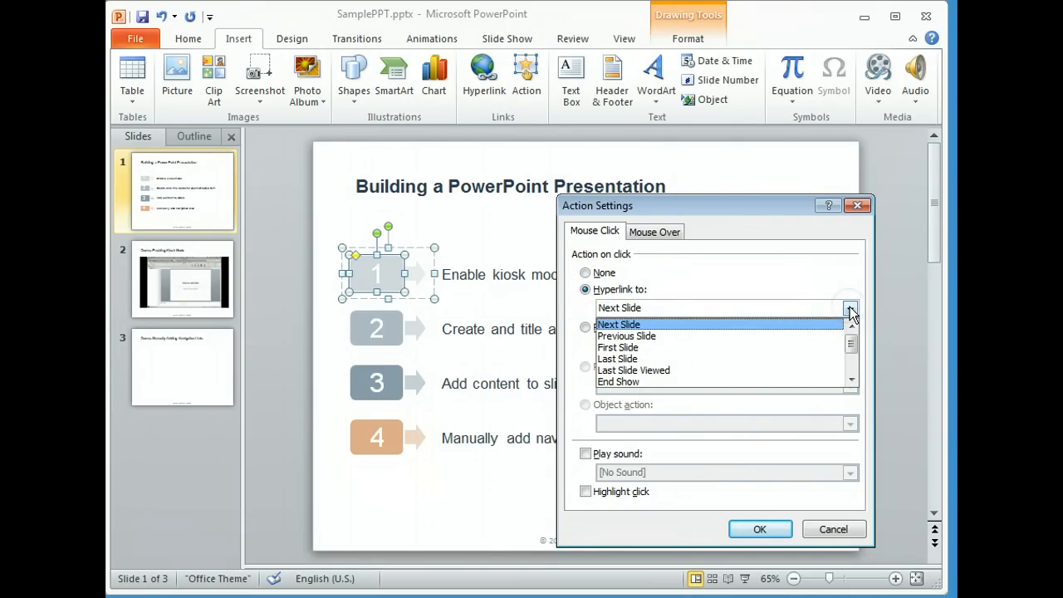
pyautogui.click(850, 353)
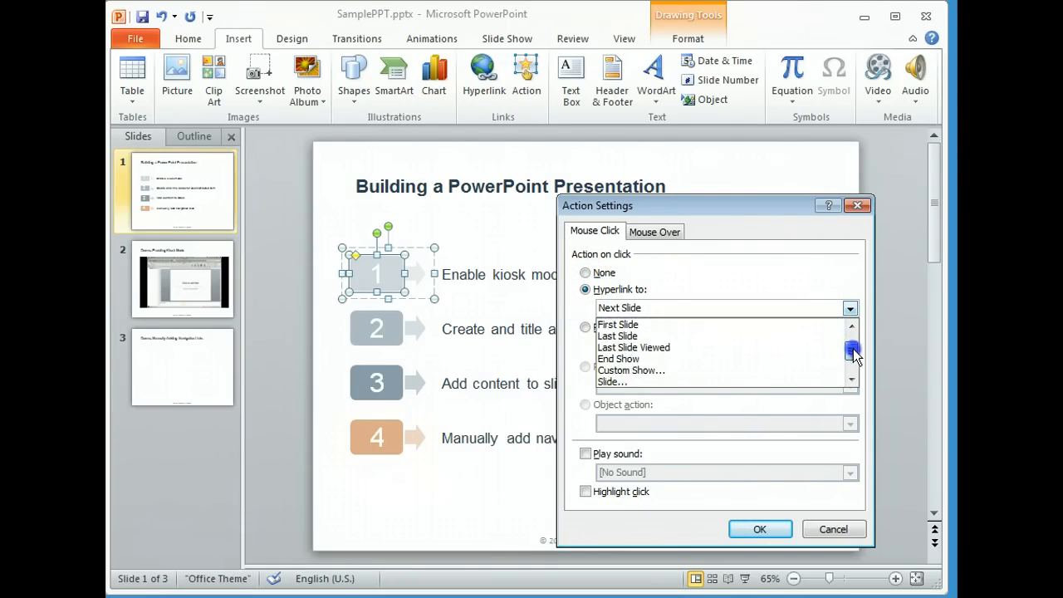
pyautogui.click(612, 381)
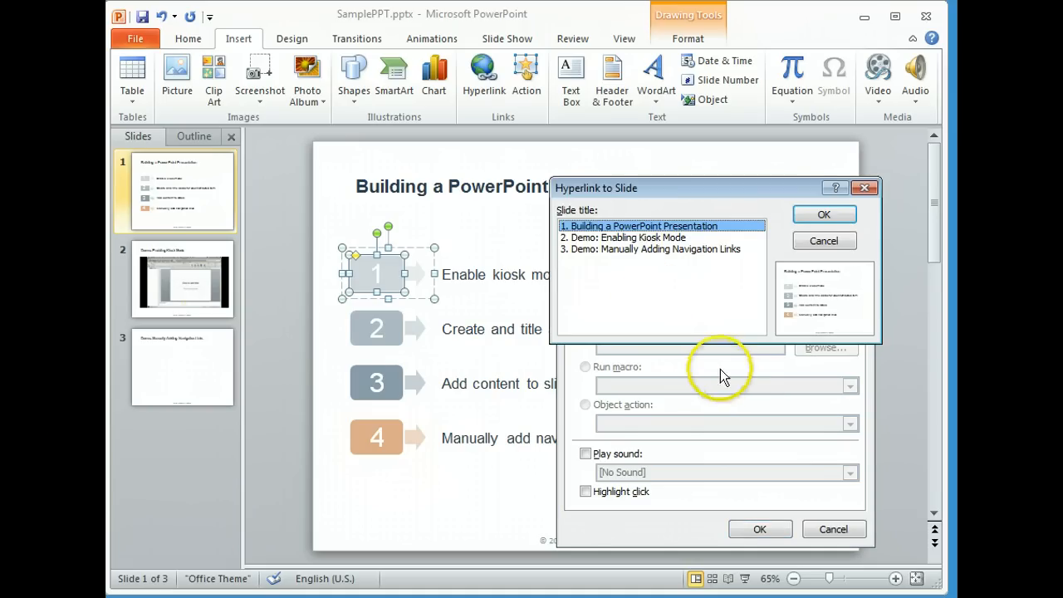
pyautogui.click(629, 238)
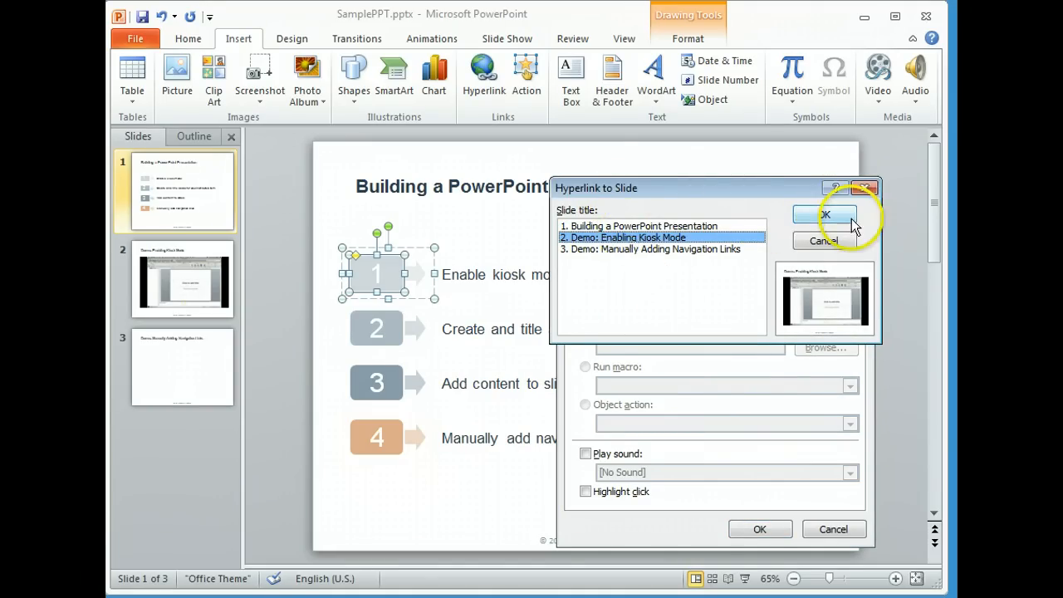
pyautogui.click(822, 215)
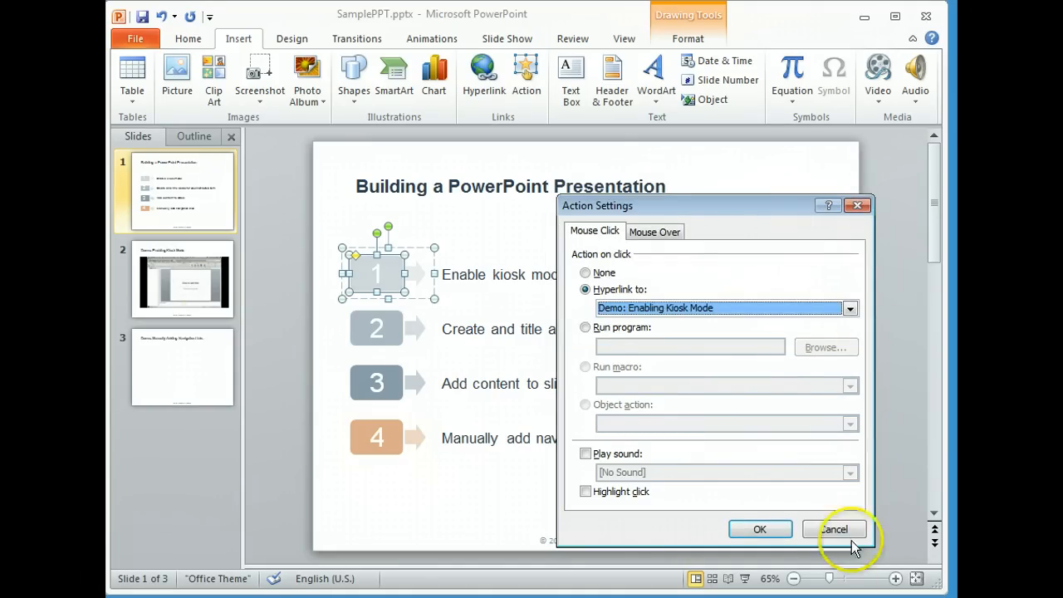
pyautogui.click(835, 529)
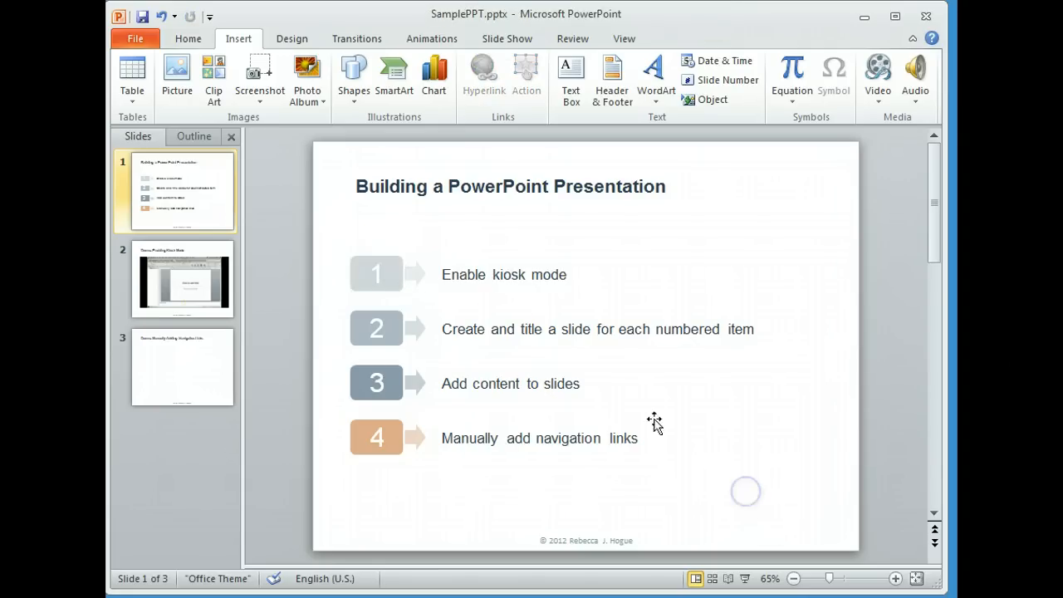
pyautogui.moveTo(382, 282)
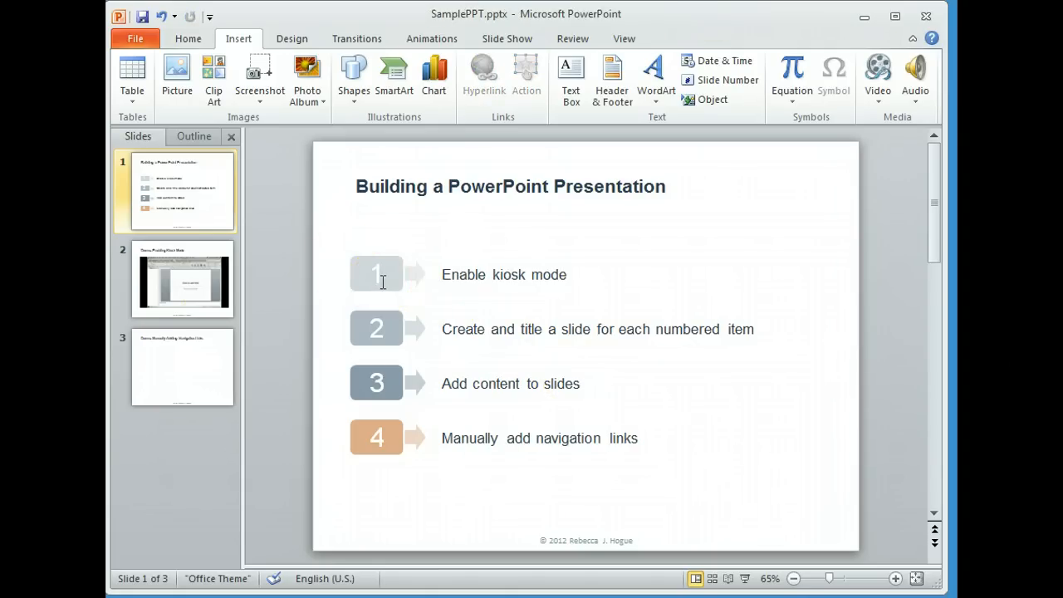